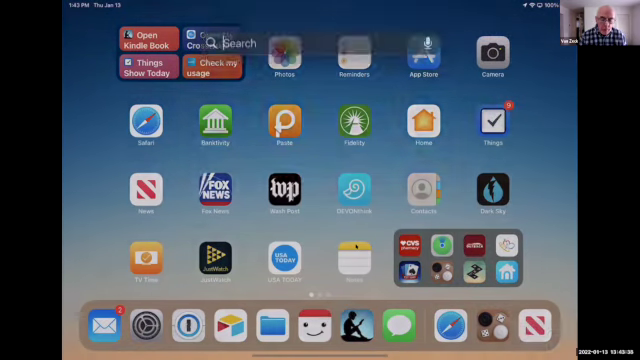
Step: Search Spotlight for 'facetime' from the home screen
{"action": "type", "text": "faceTime"}
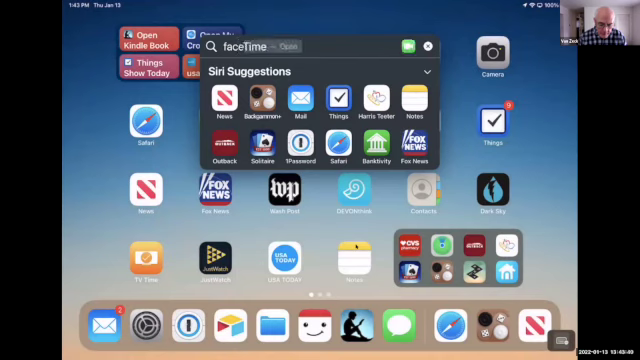
{"action": "type", "text": "facetime"}
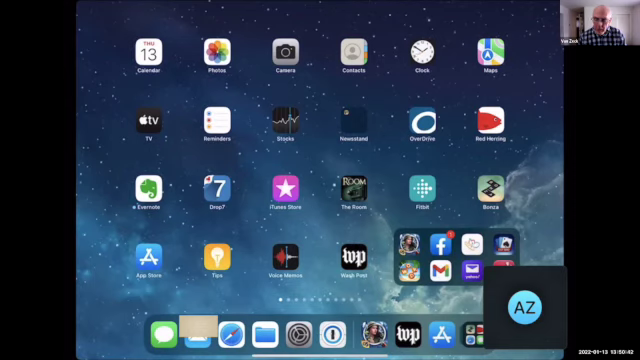
{"action": "left_click_drag", "start_coordinate": [520, 290], "coordinate": [444, 140]}
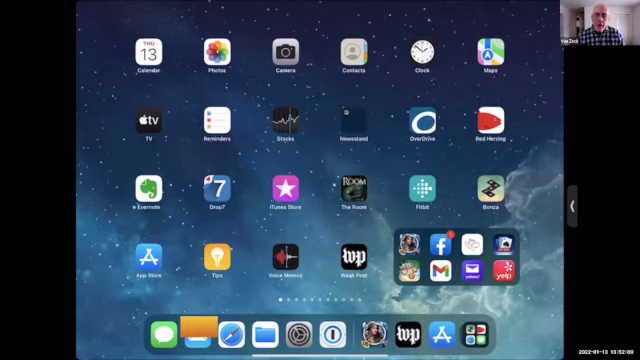
{"action": "left_click", "coordinate": [296, 330]}
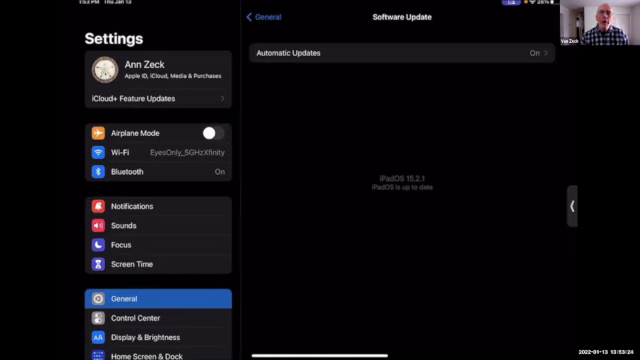
Step: Tap the top of the Settings screen while viewing Software Update
{"action": "left_click", "coordinate": [258, 16]}
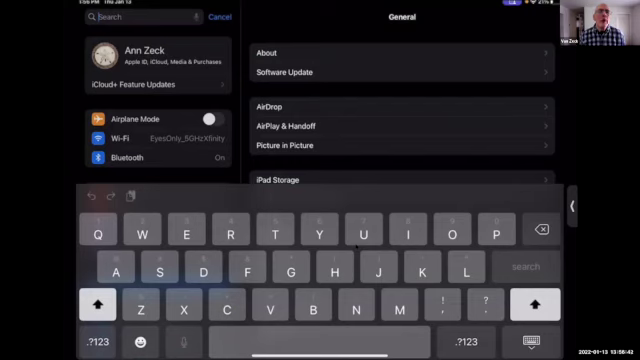
Step: Search Settings for 'contr' and choose the Control Center result
{"action": "type", "text": "c"}
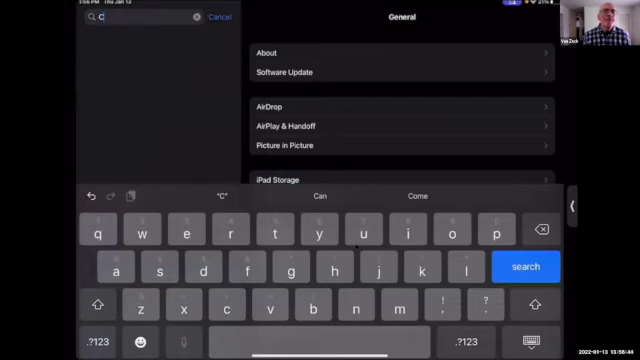
{"action": "type", "text": "ontrol"}
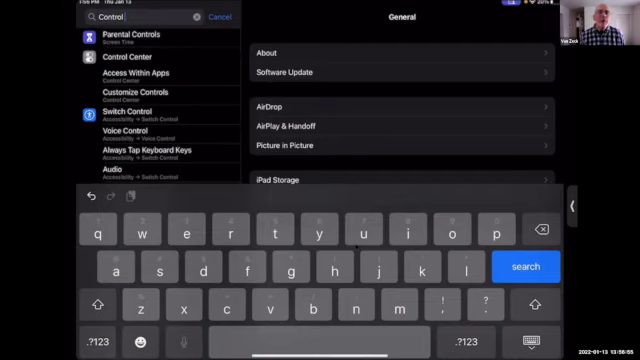
{"action": "left_click", "coordinate": [140, 68]}
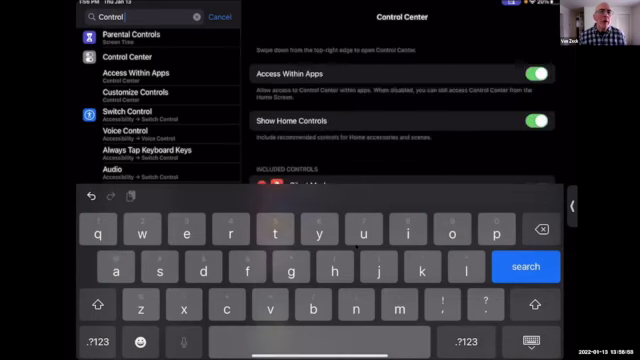